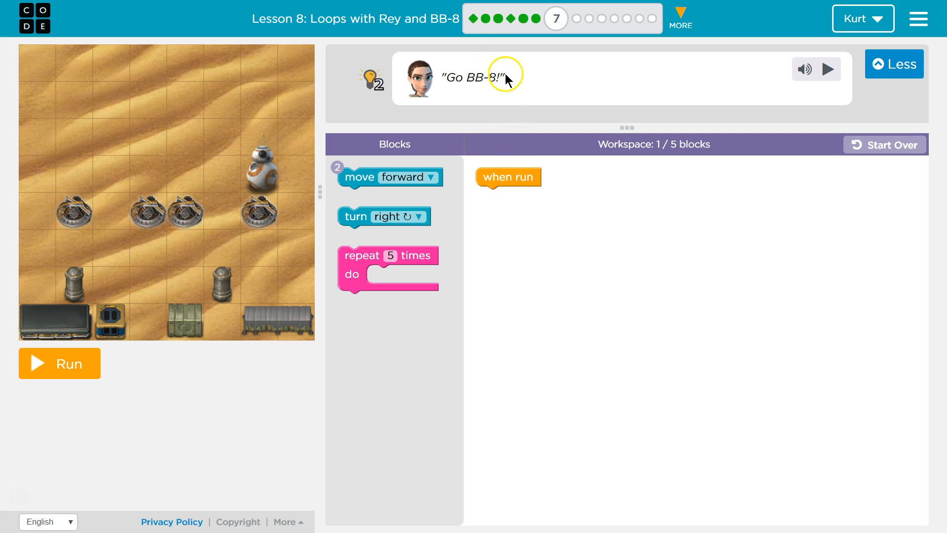
mouse_move(120, 216)
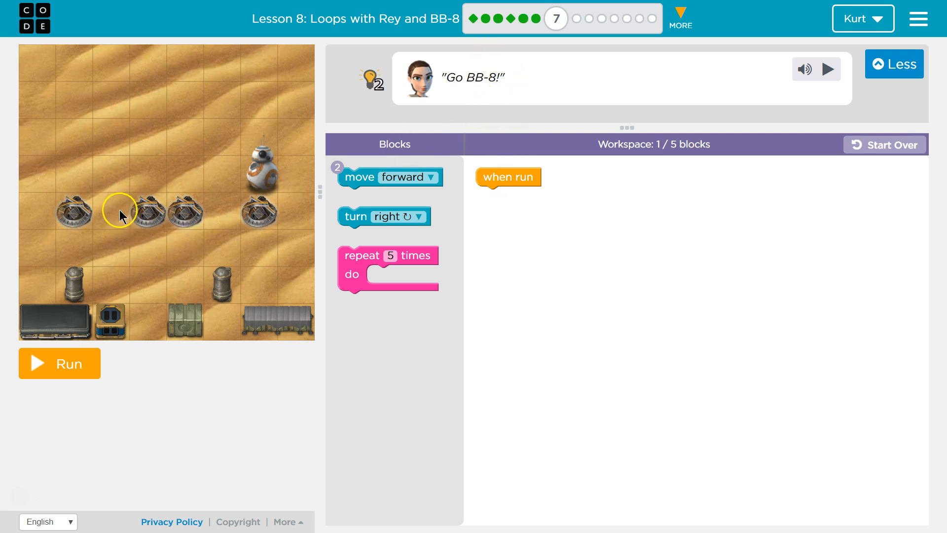
mouse_move(236, 203)
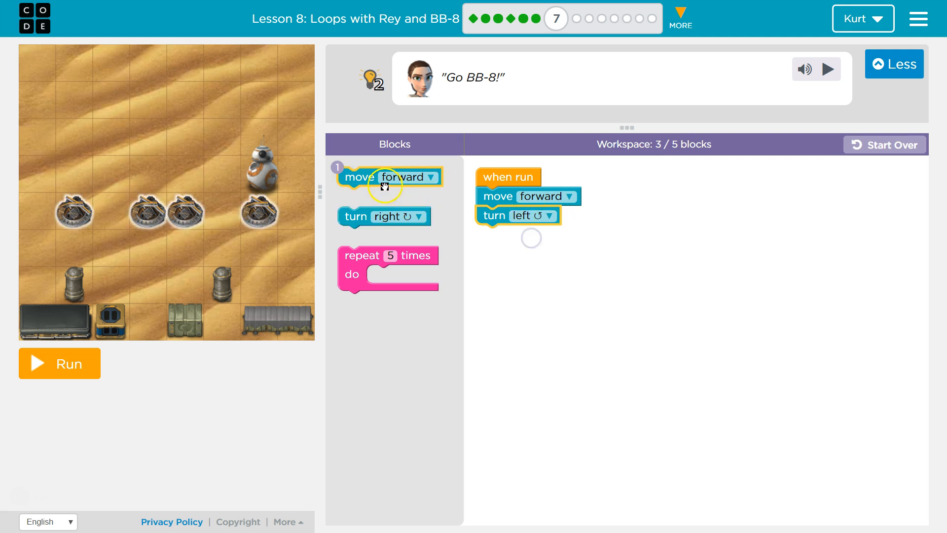
- Run BB-8's program, then change the turn block from left to right
click(60, 363)
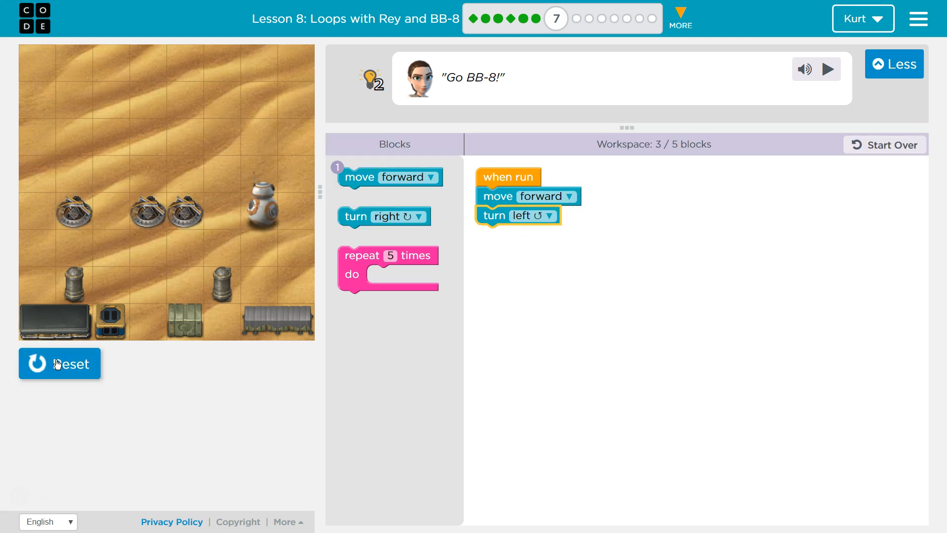
click(549, 216)
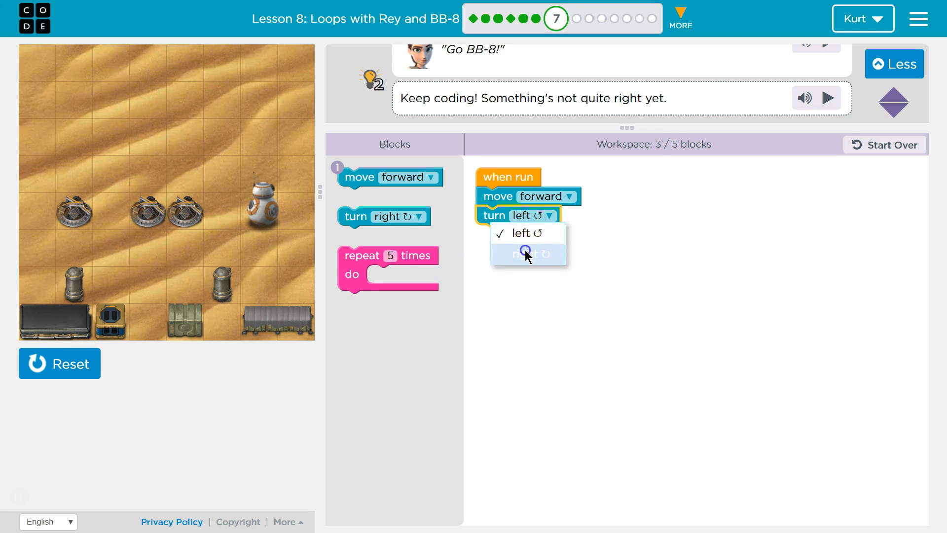
click(527, 253)
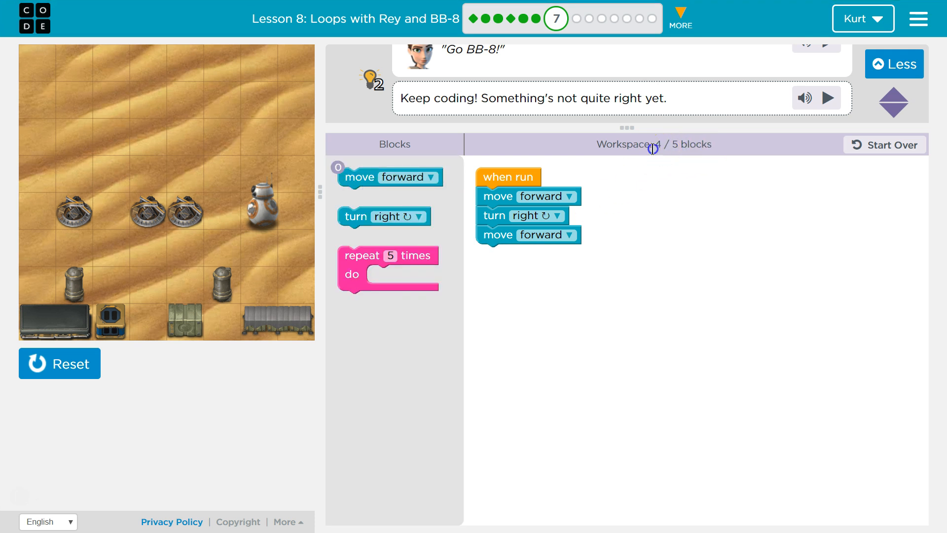
mouse_move(678, 145)
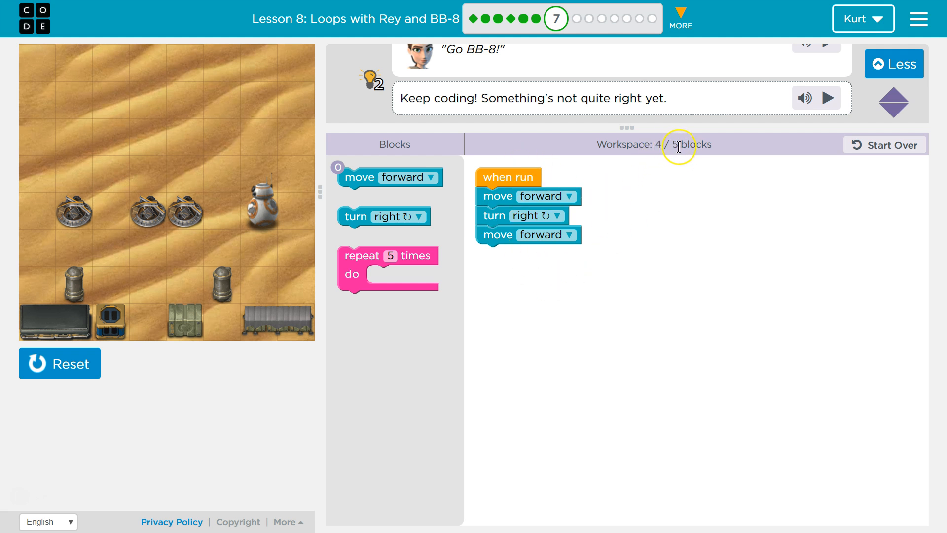
mouse_move(684, 145)
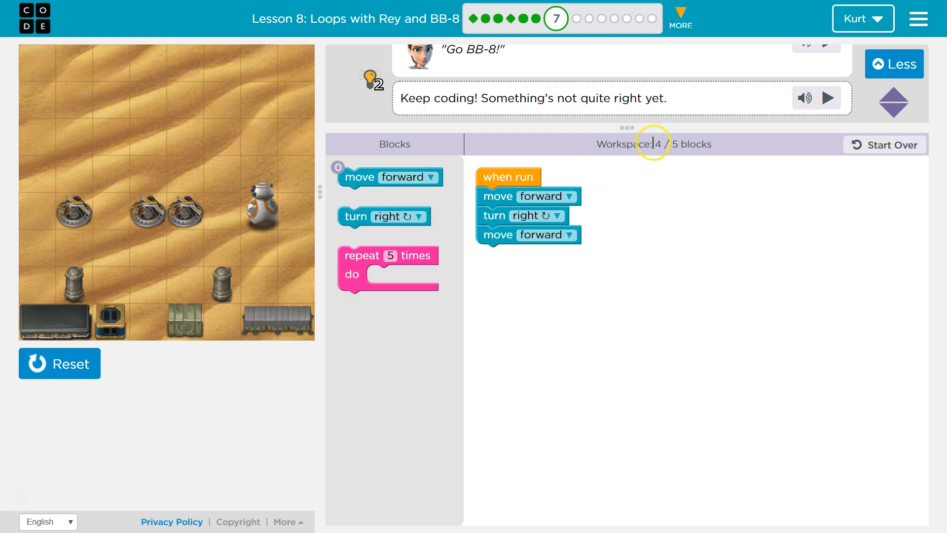
mouse_move(507, 251)
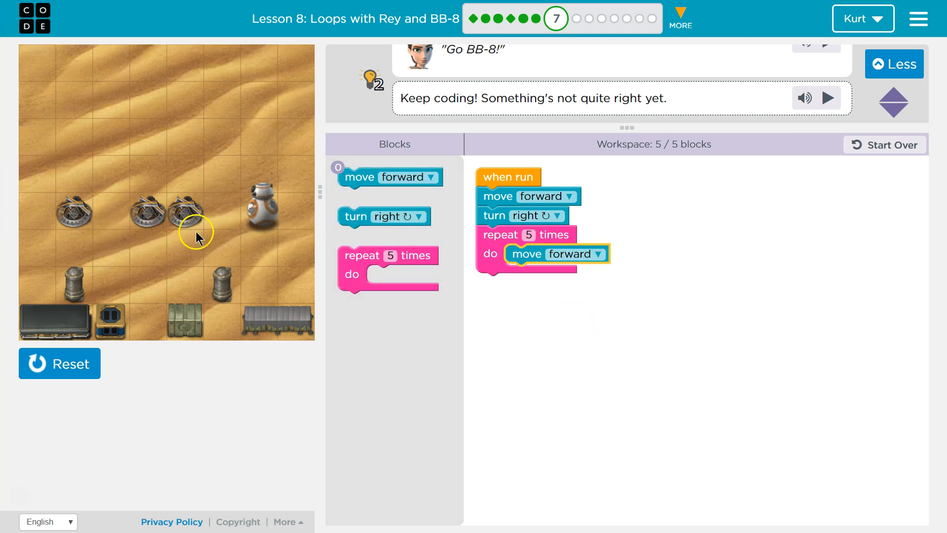
mouse_move(143, 235)
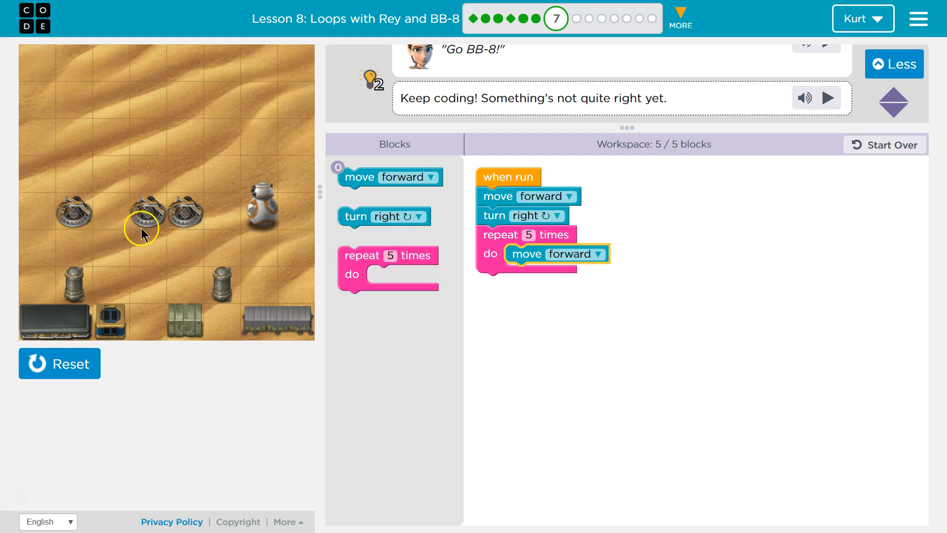
mouse_move(58, 234)
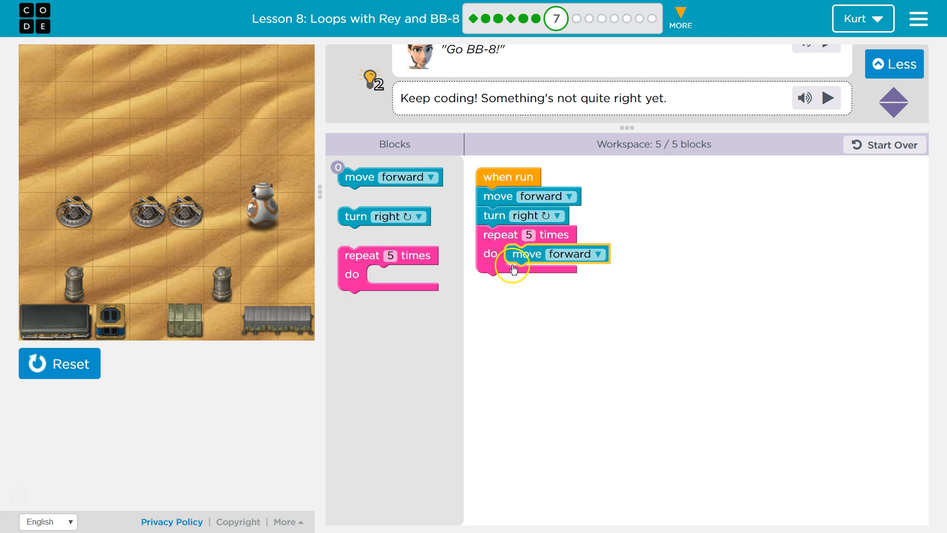
- Reset BB-8 and run the finished program with the repeat-5 move forward to complete Puzzle 7
click(59, 363)
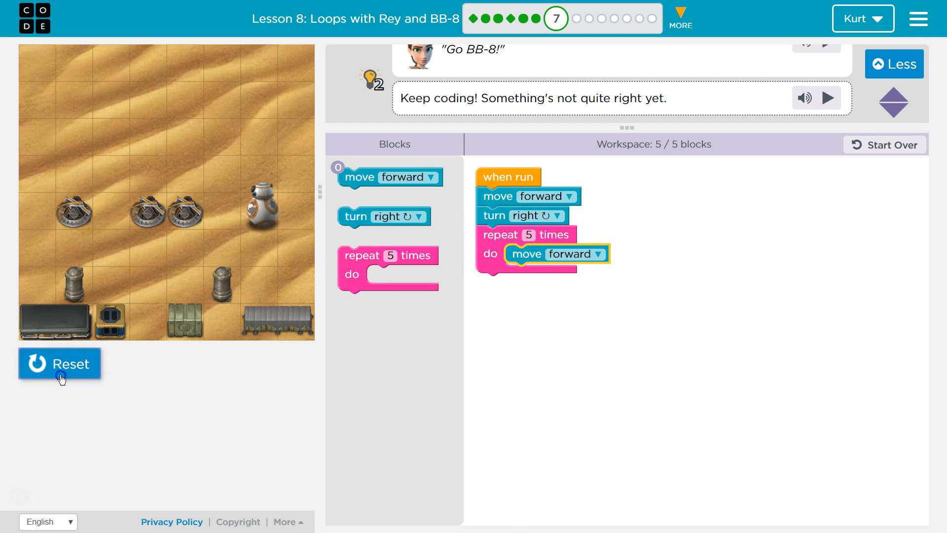
click(59, 363)
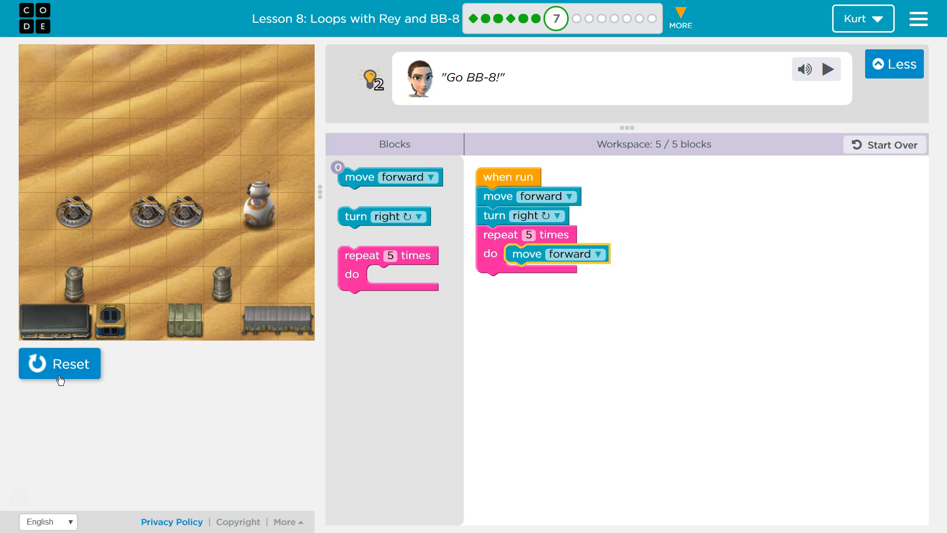
click(59, 362)
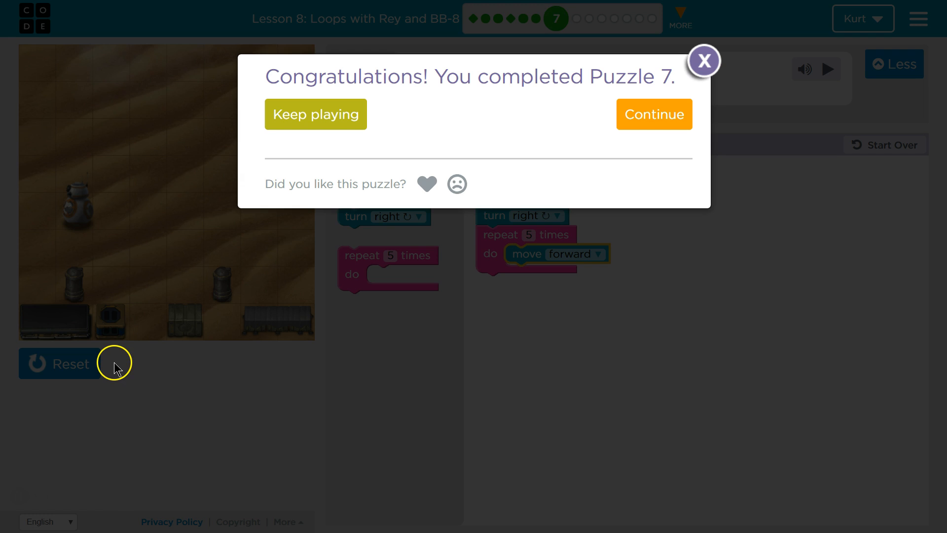
mouse_move(396, 229)
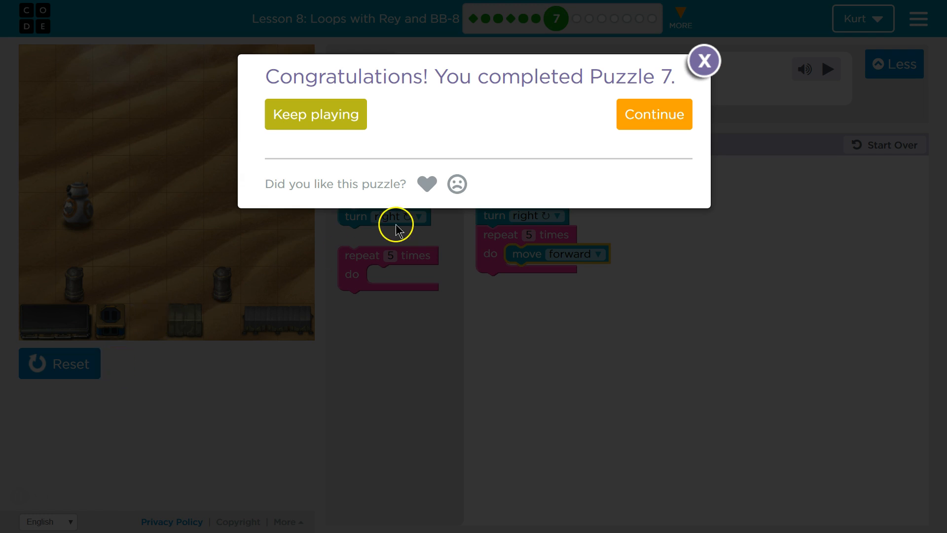